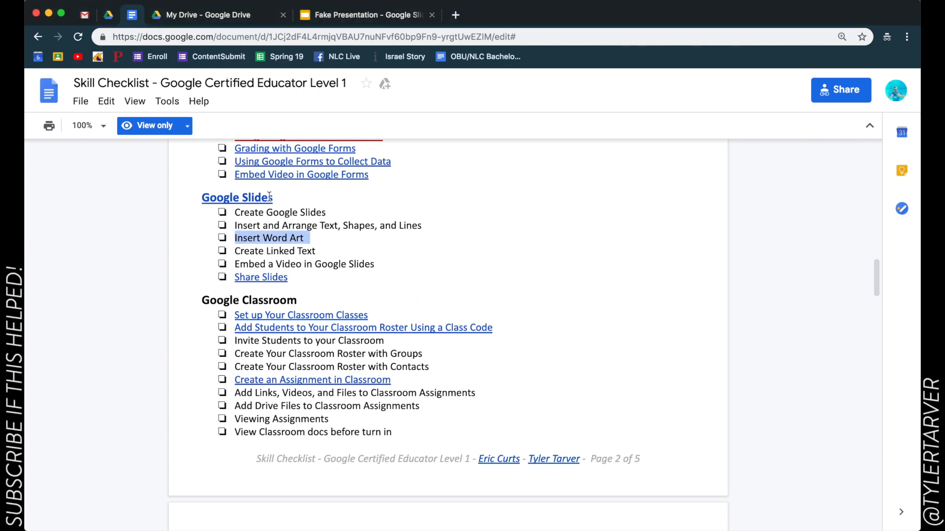
# Switch to the Fake Presentation tab to show its blank first slide
pyautogui.click(366, 14)
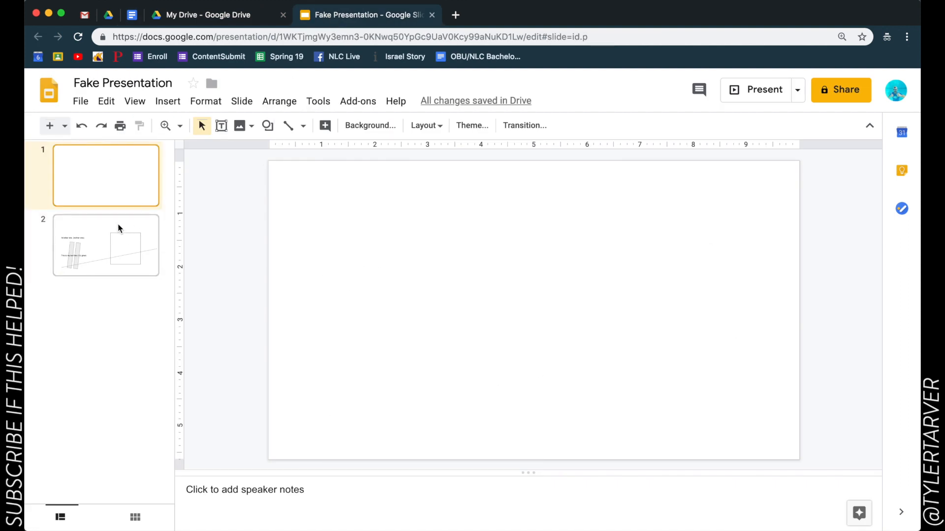
pyautogui.moveTo(392, 277)
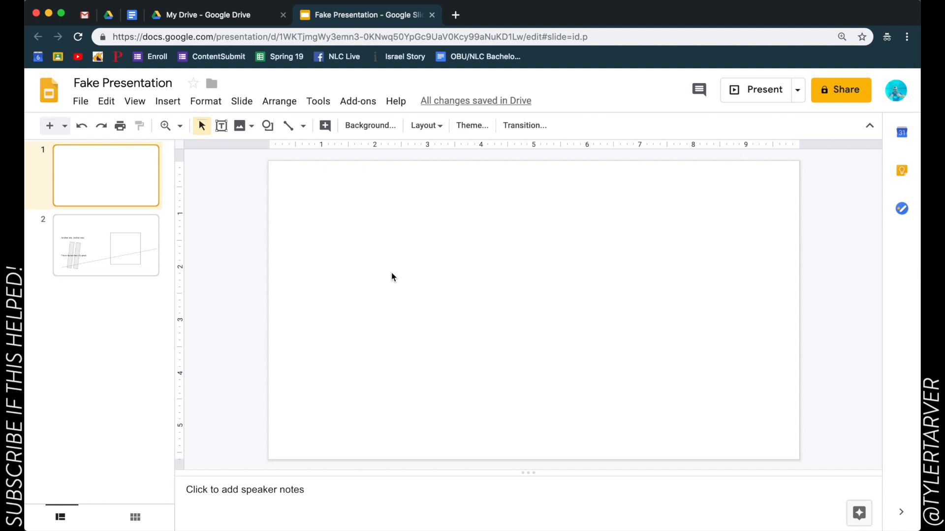
pyautogui.moveTo(269, 207)
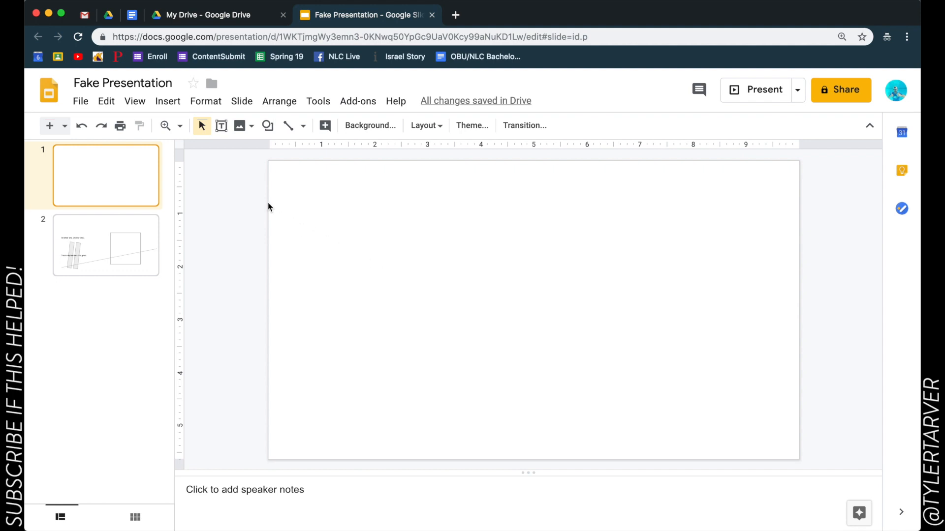
pyautogui.moveTo(234, 149)
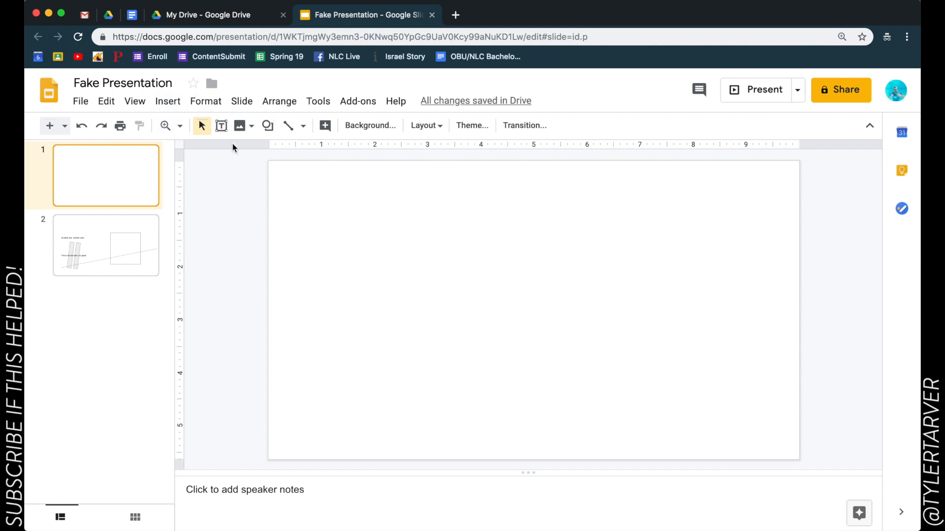
pyautogui.click(167, 100)
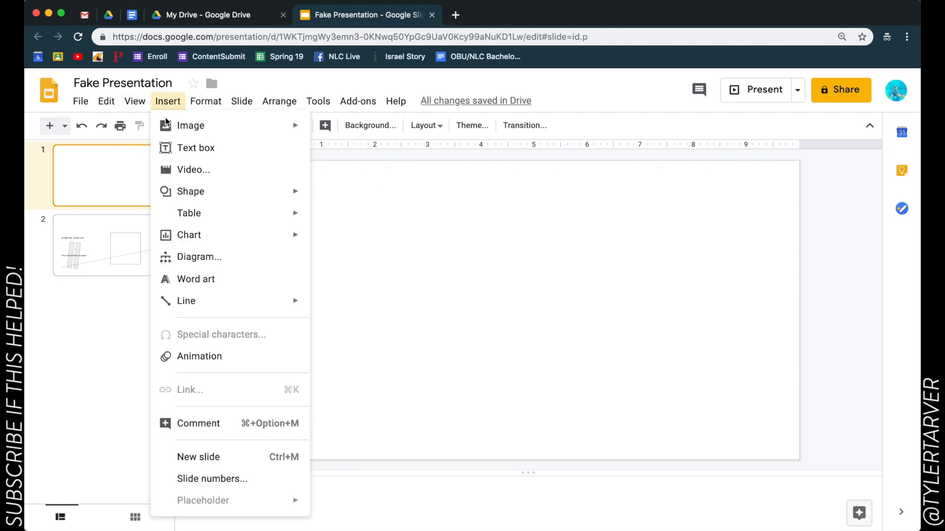
pyautogui.moveTo(196, 279)
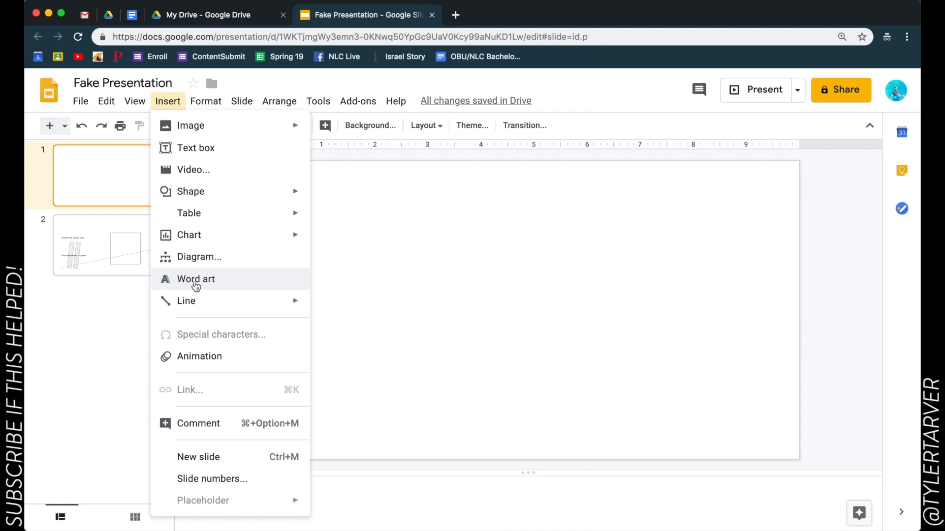
pyautogui.click(196, 279)
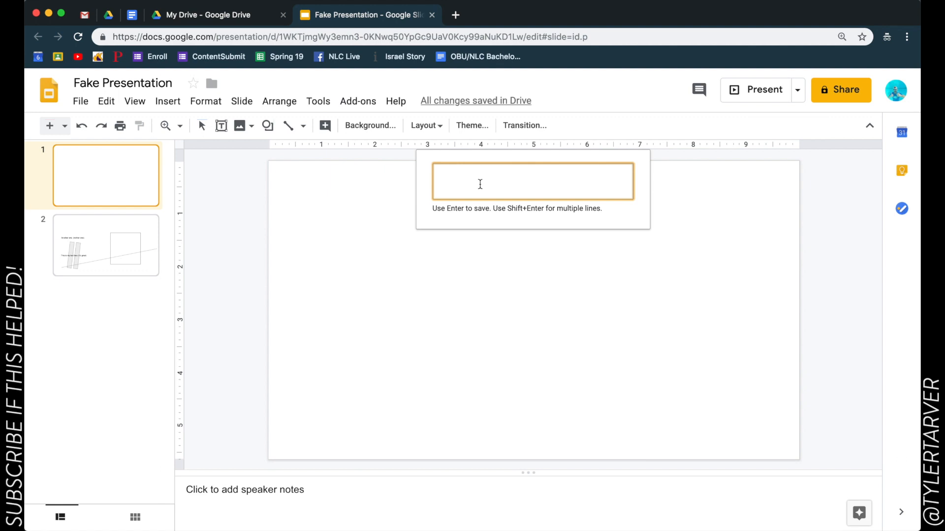
pyautogui.write('@')
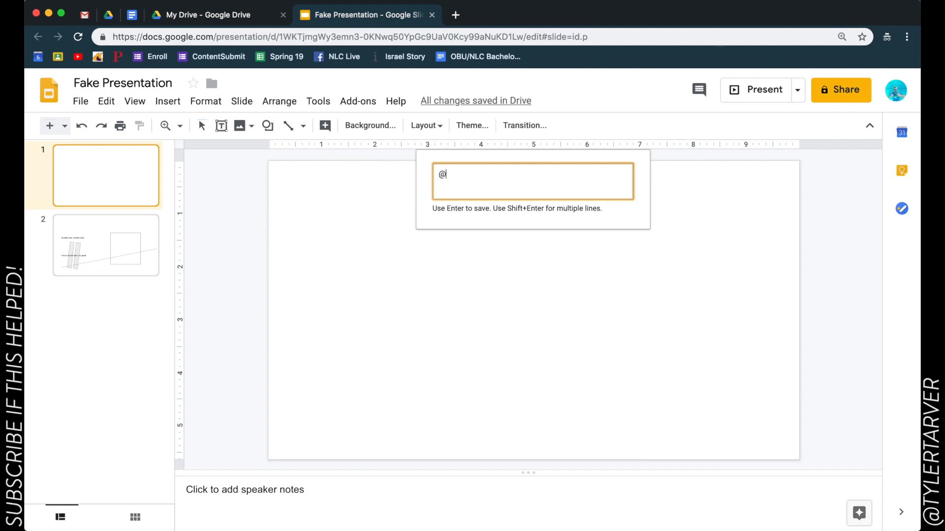
pyautogui.write('tylertarver')
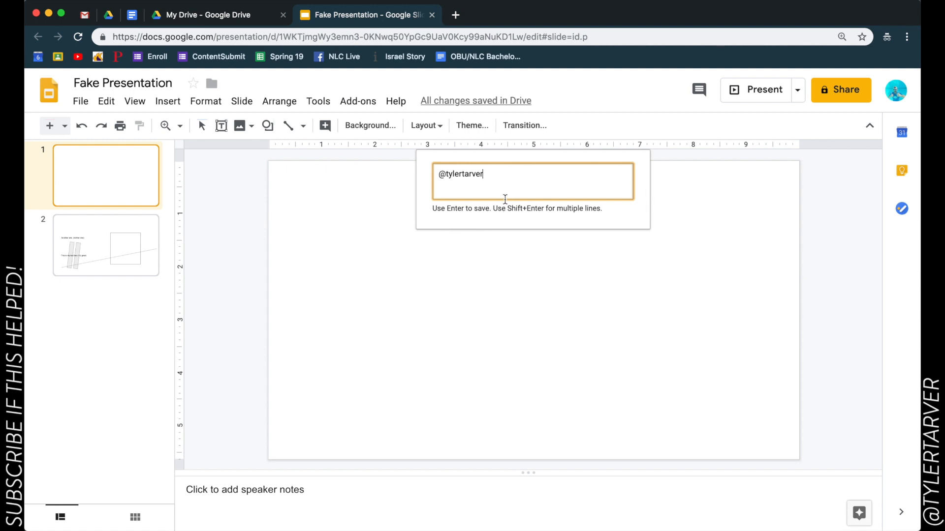
pyautogui.write('this is')
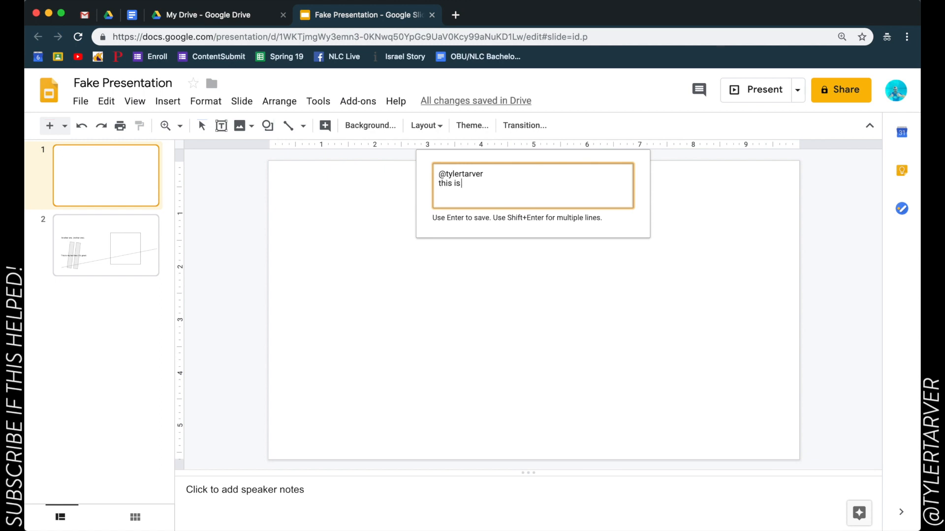
pyautogui.write('my instagram')
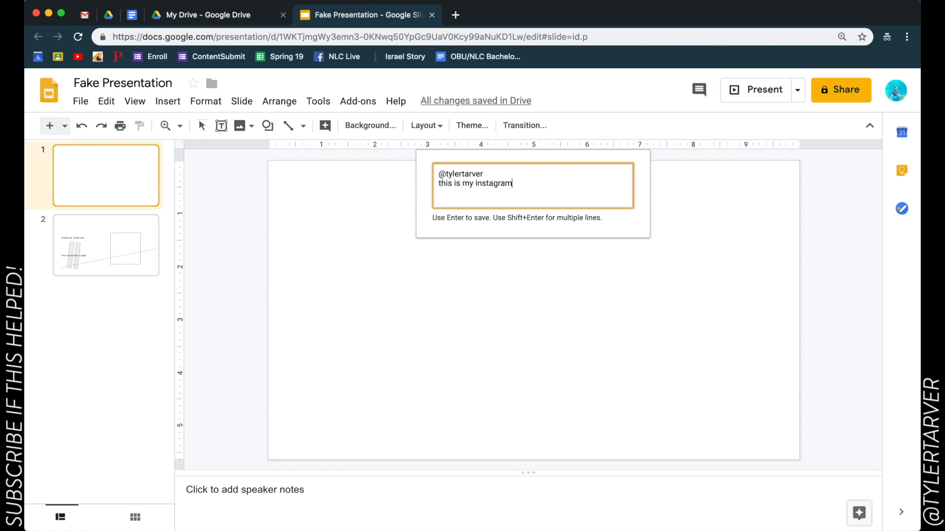
pyautogui.write('handle')
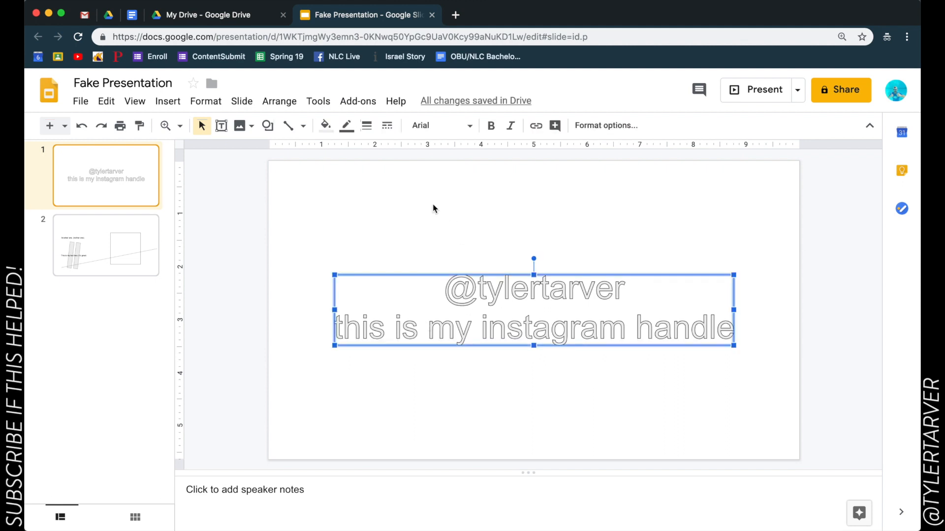
pyautogui.moveTo(419, 285)
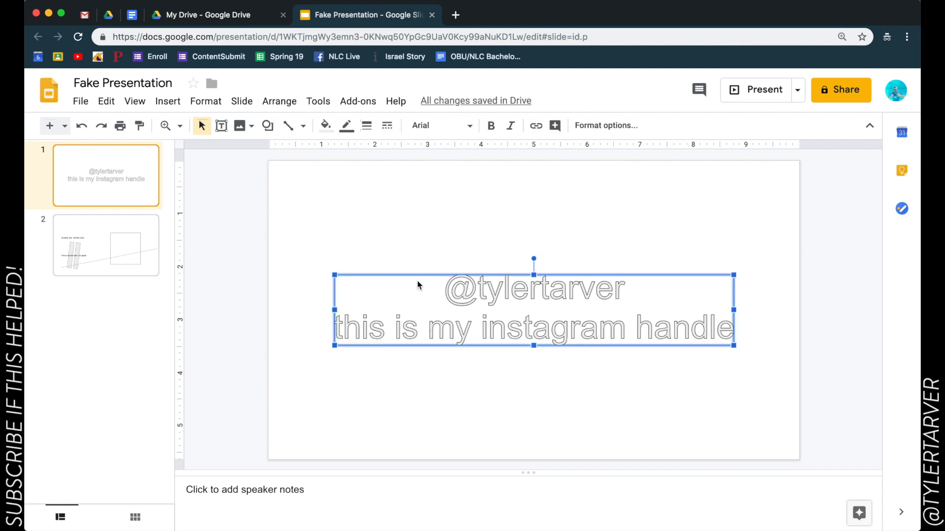
pyautogui.moveTo(245, 113)
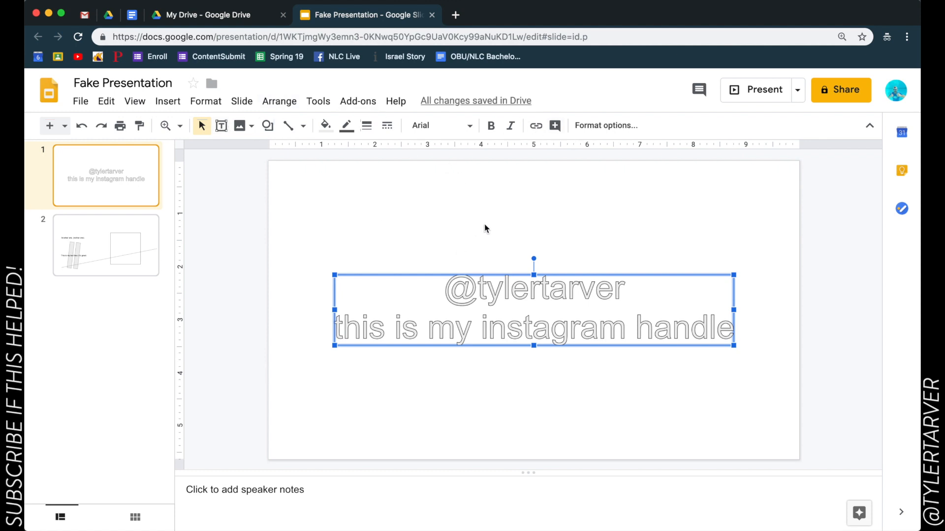
pyautogui.click(432, 347)
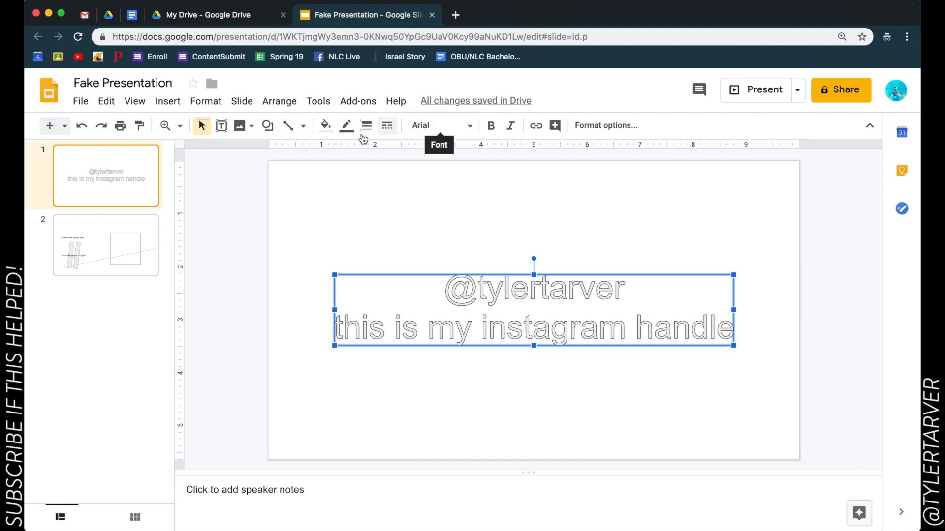
# Fill the word art with gold and set its font to Montserrat Bold
pyautogui.click(324, 126)
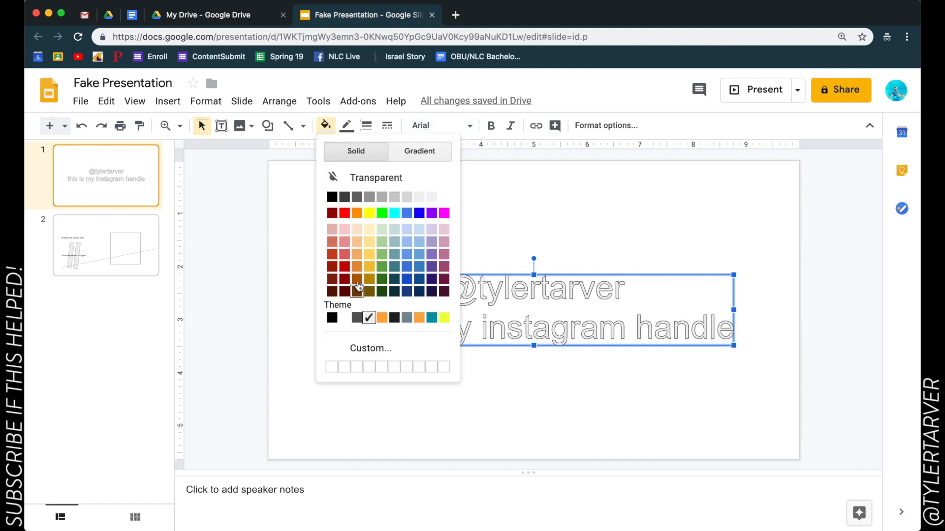
pyautogui.click(369, 290)
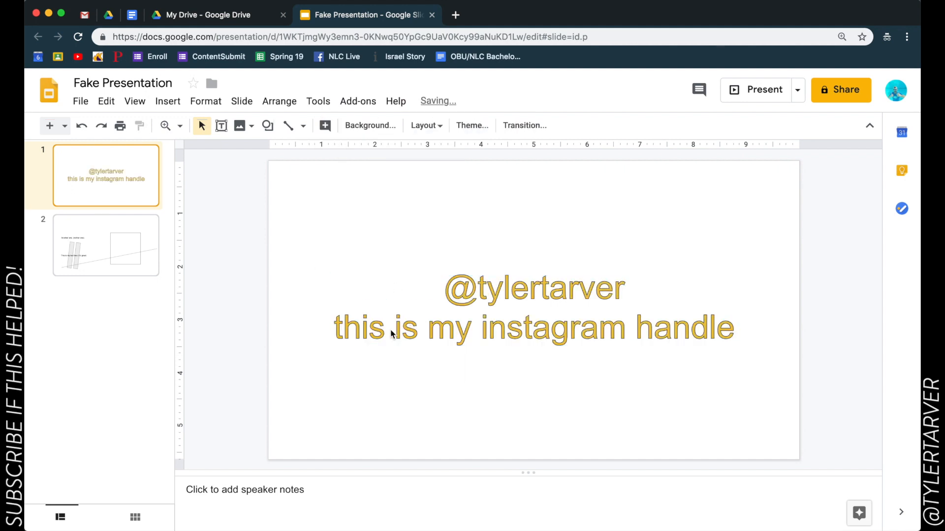
pyautogui.click(532, 328)
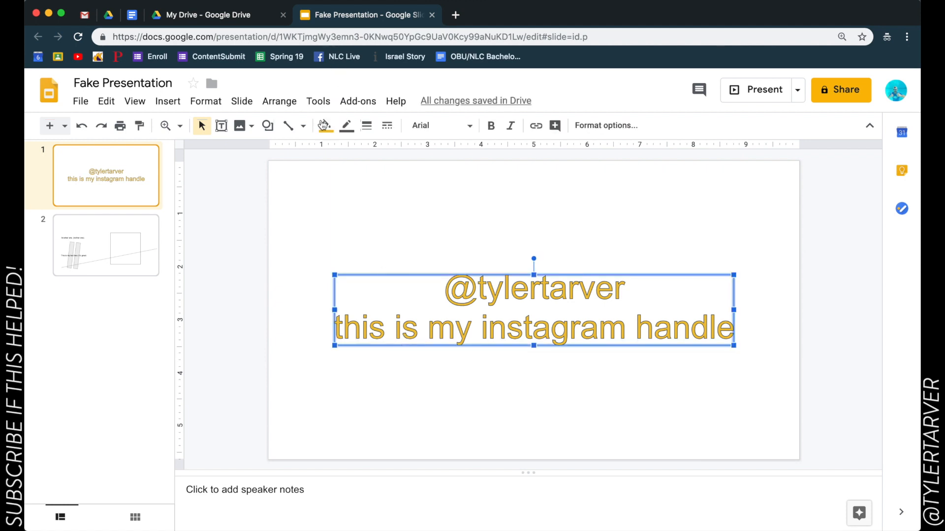
pyautogui.click(436, 126)
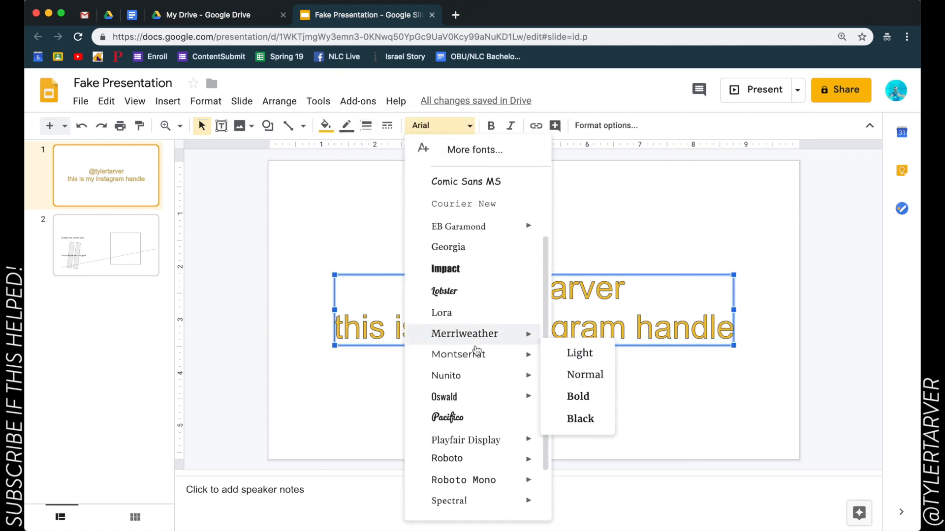
pyautogui.moveTo(458, 354)
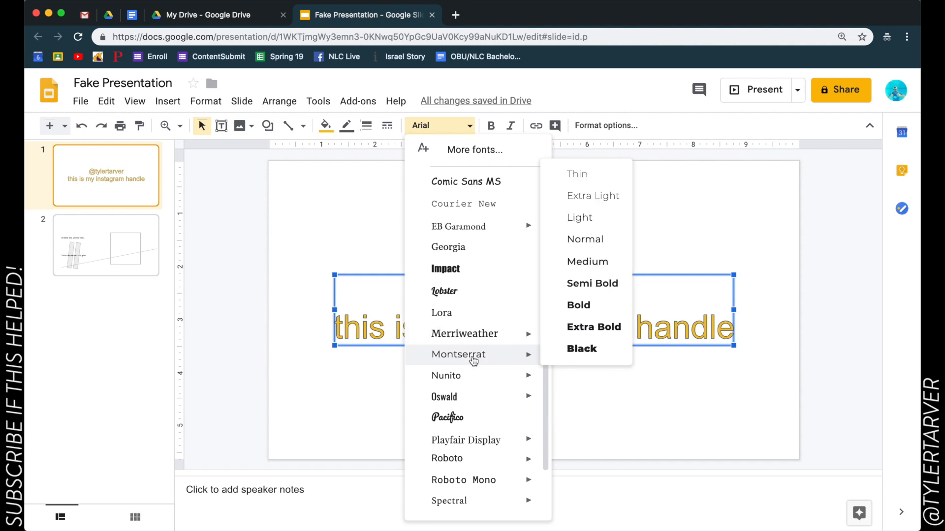
pyautogui.click(458, 354)
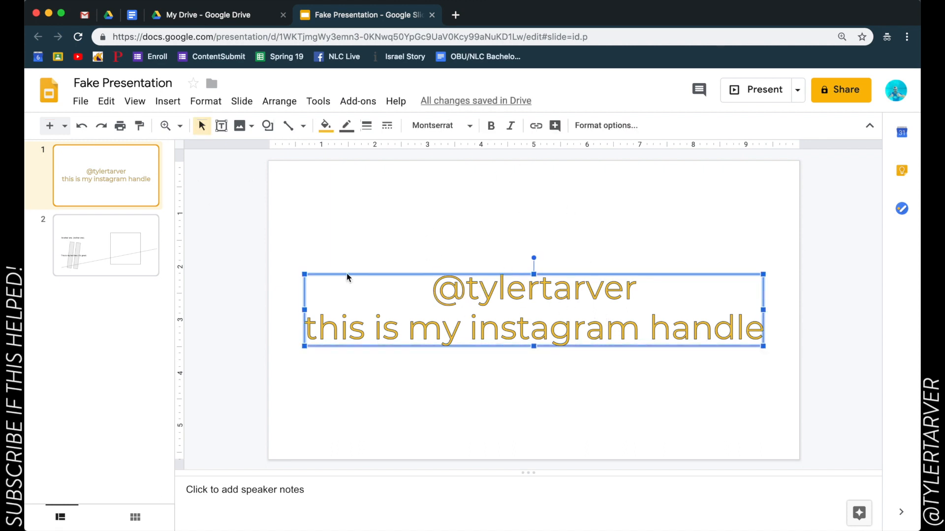
# Bold the word art, resize it narrower and taller, and centre it on the slide
pyautogui.click(491, 126)
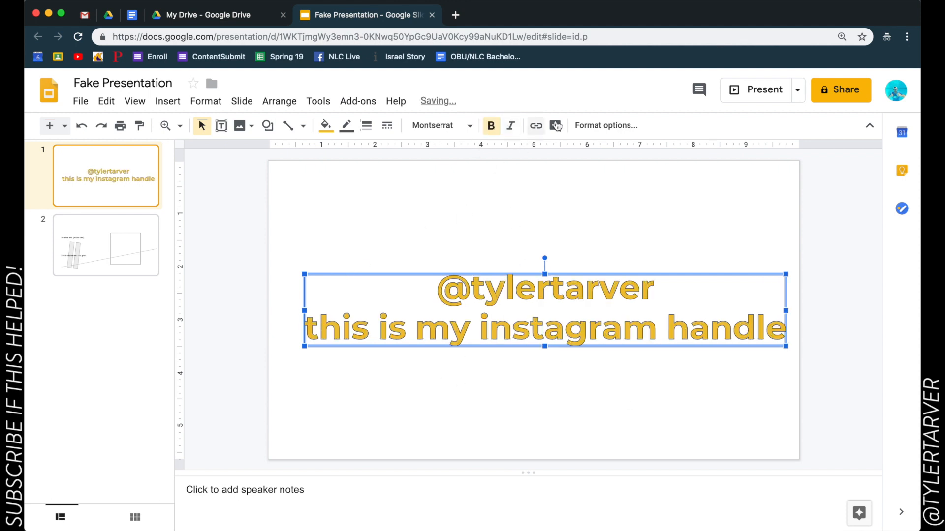
pyautogui.moveTo(787, 312); pyautogui.dragTo(673, 316)
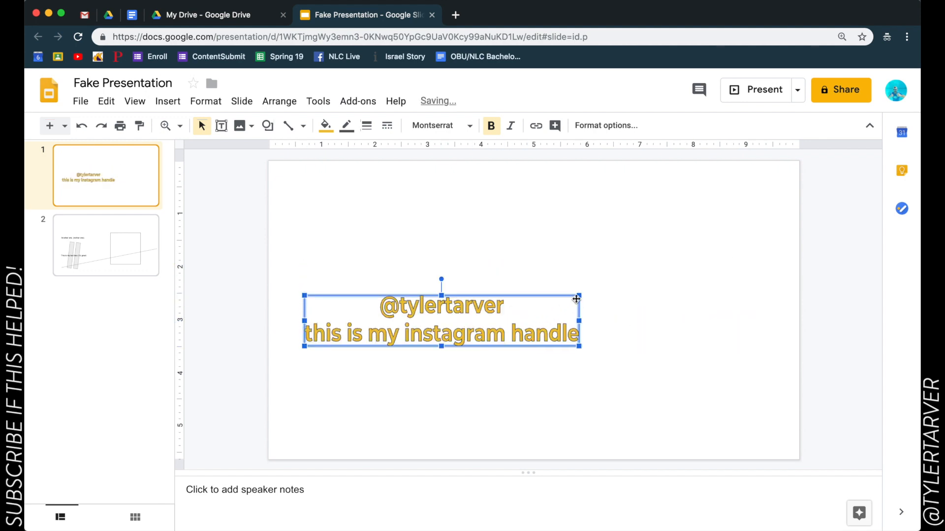
pyautogui.moveTo(577, 299); pyautogui.dragTo(694, 232)
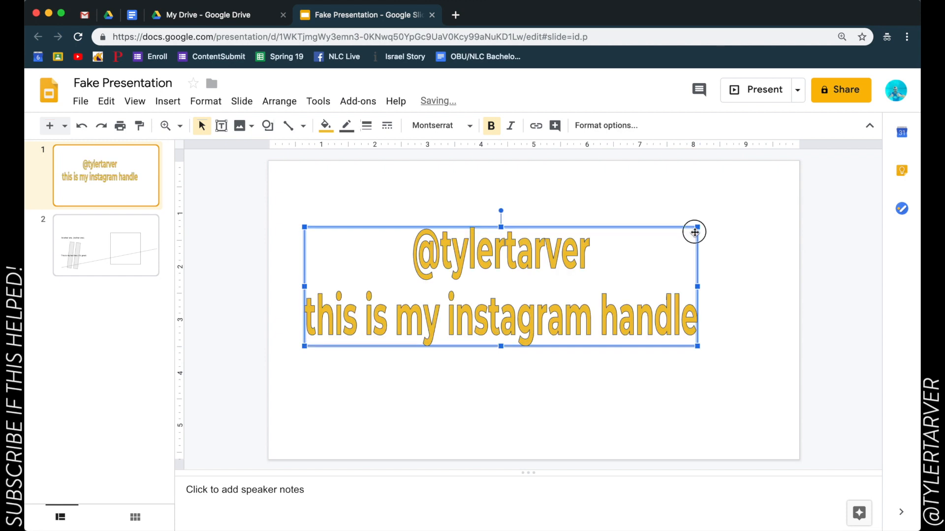
pyautogui.moveTo(694, 232); pyautogui.dragTo(741, 261)
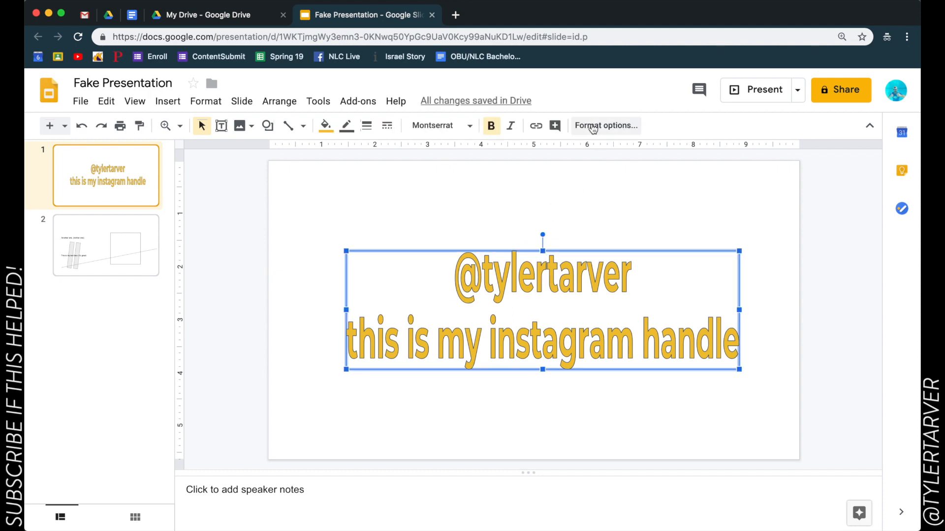
# In Format options, set the word art's X and Y position to 0, then drag it back to centre
pyautogui.click(605, 125)
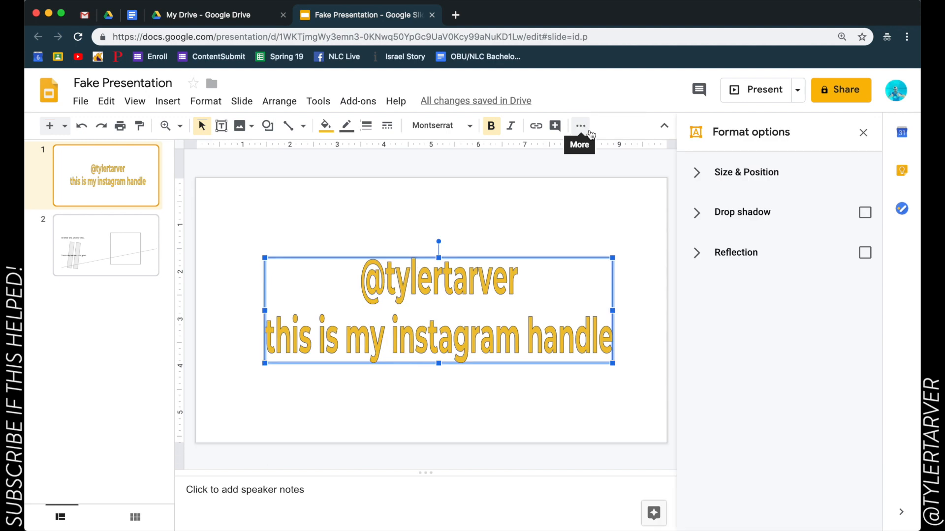
pyautogui.click(746, 172)
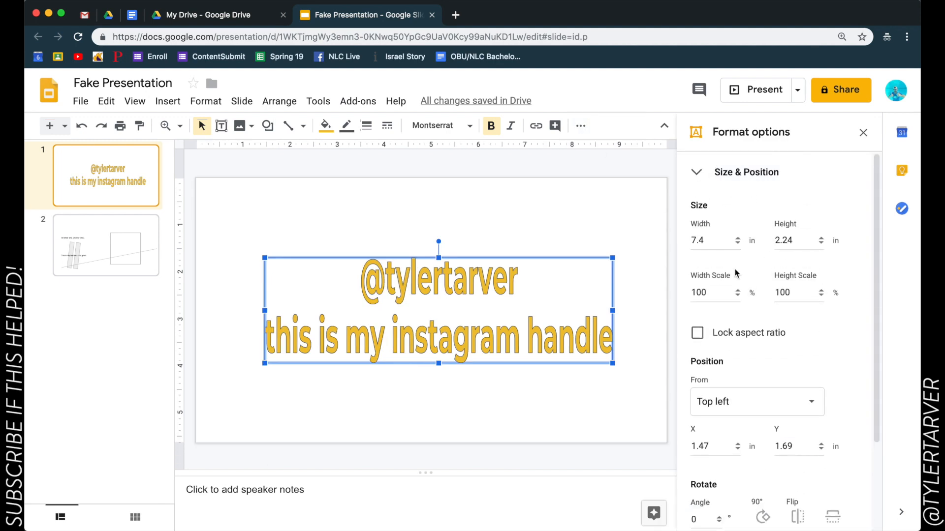
pyautogui.scroll(-3)
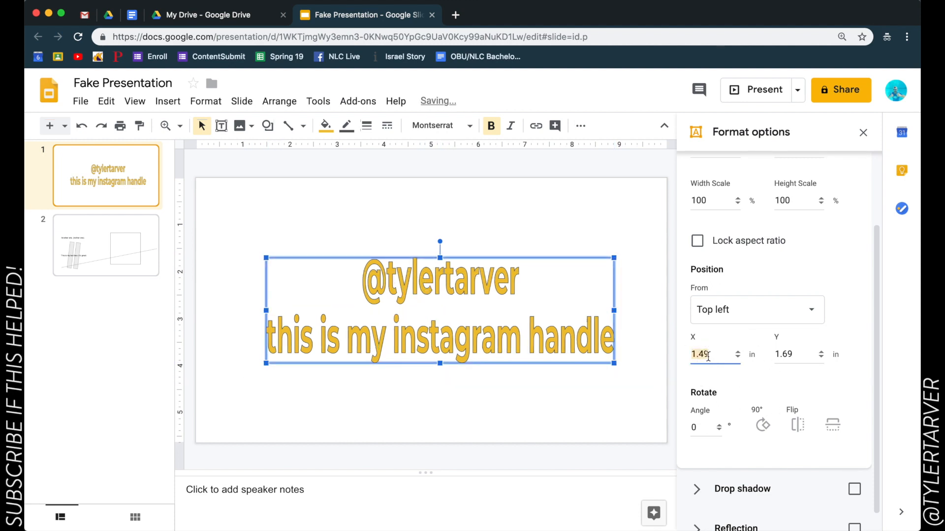
pyautogui.write('0')
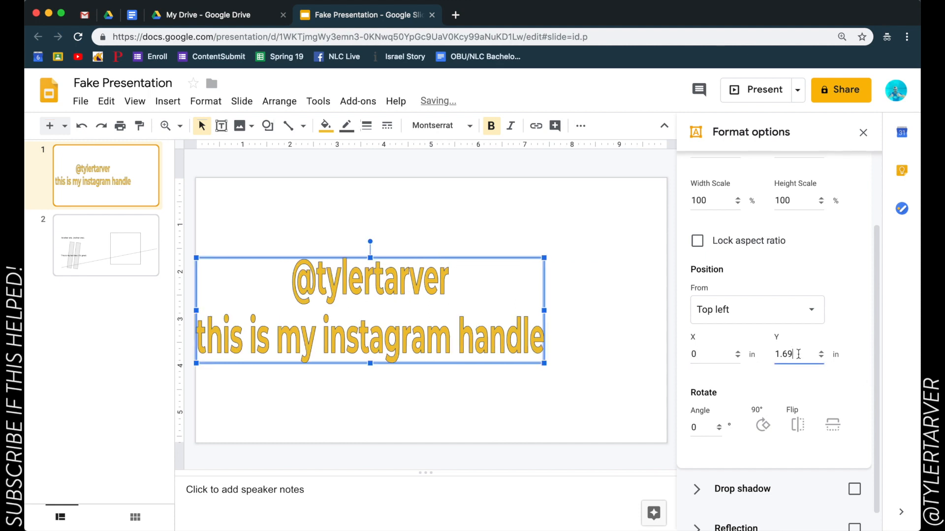
pyautogui.write('0')
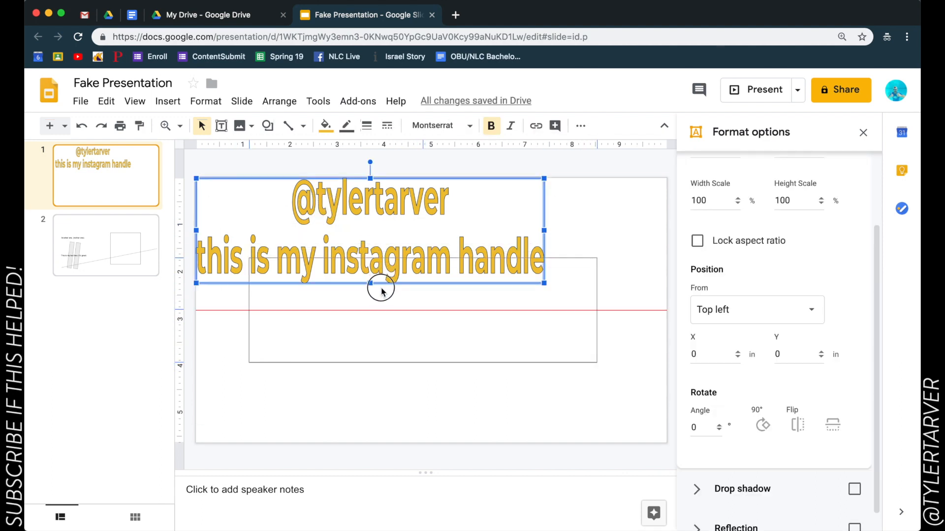
pyautogui.click(762, 424)
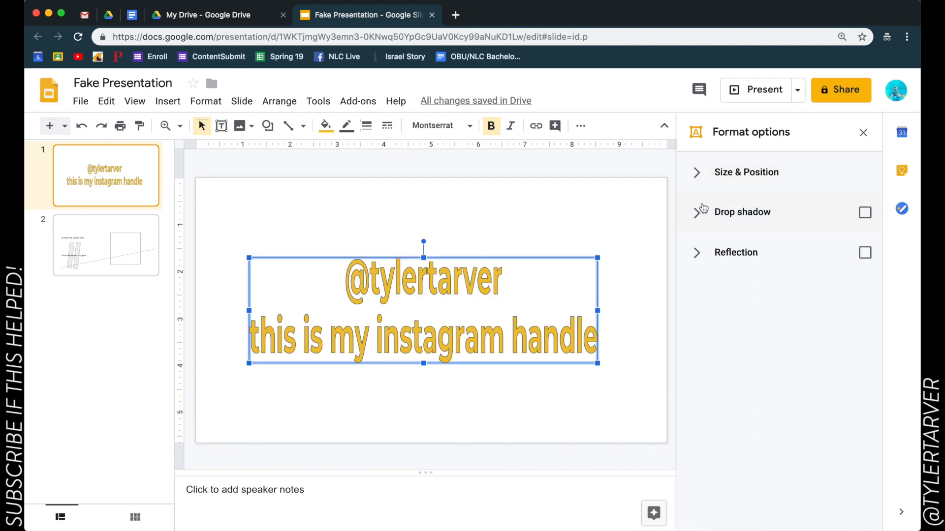
# Enable a drop shadow on the word art, briefly try a reflection, then remove it
pyautogui.click(865, 212)
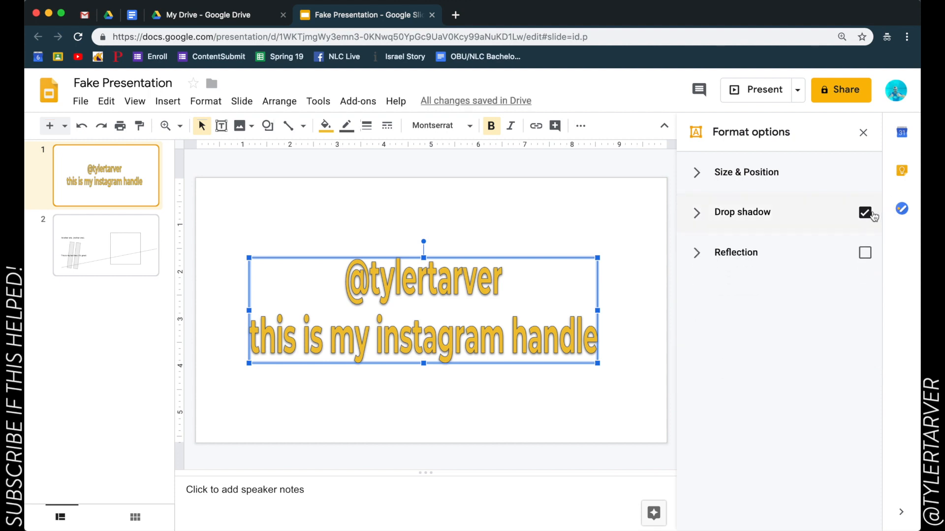
pyautogui.click(865, 212)
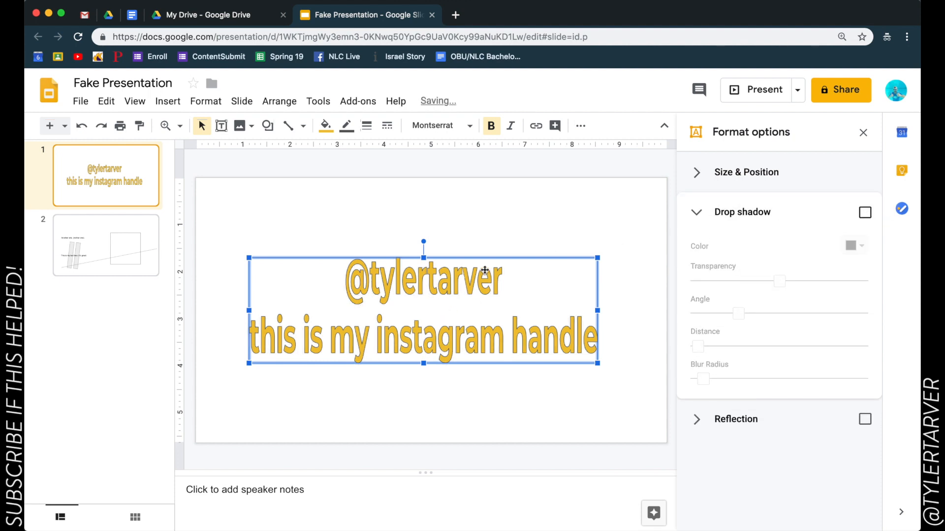
pyautogui.click(864, 213)
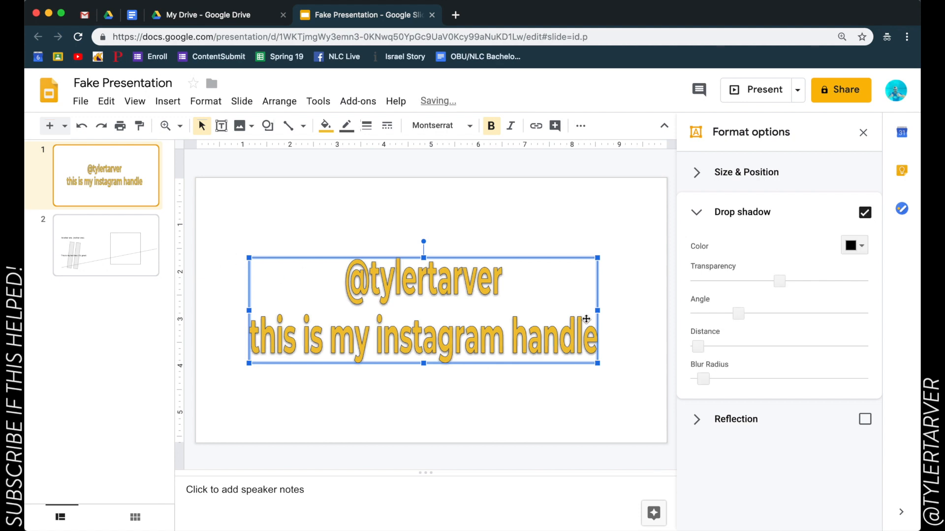
pyautogui.click(697, 212)
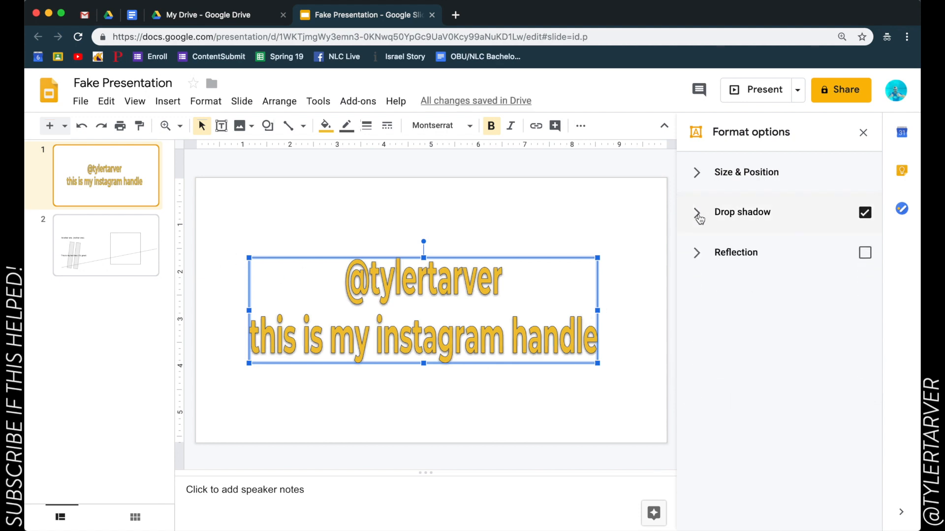
pyautogui.moveTo(777, 287)
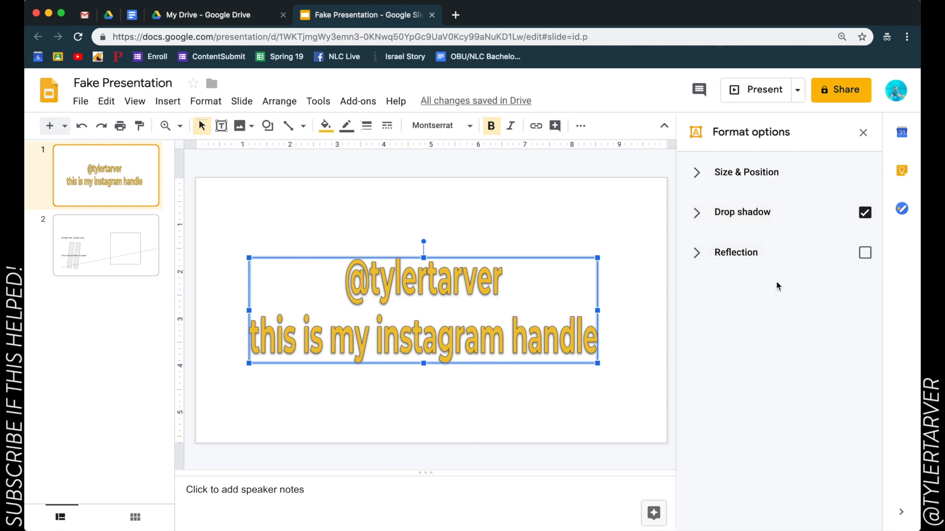
pyautogui.moveTo(880, 259)
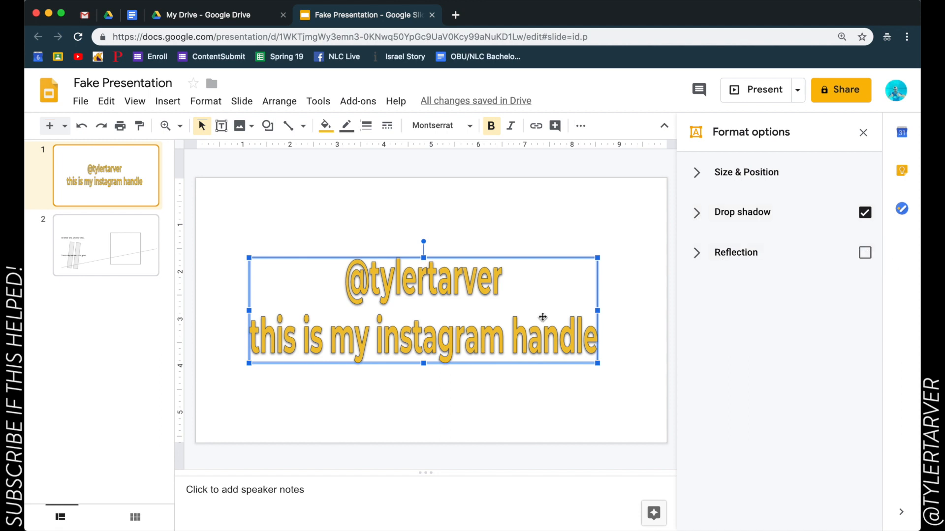
pyautogui.moveTo(865, 253)
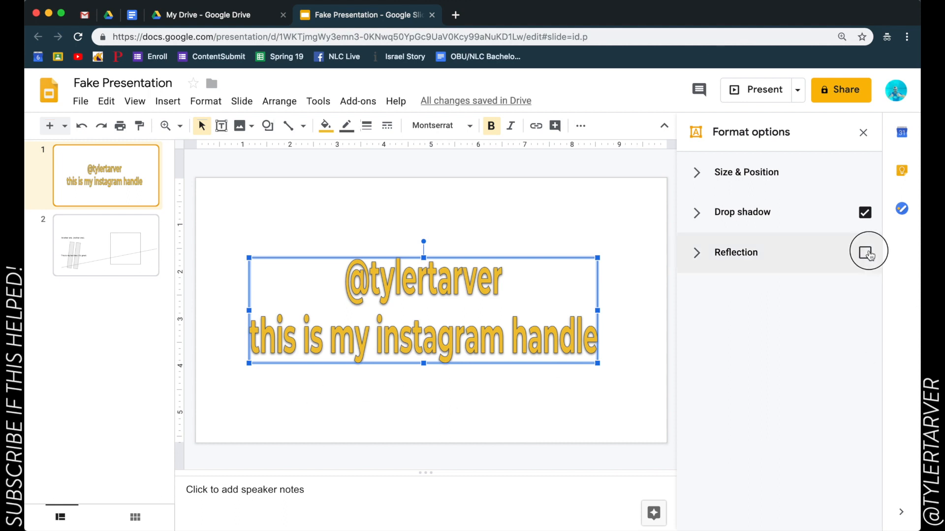
pyautogui.click(865, 253)
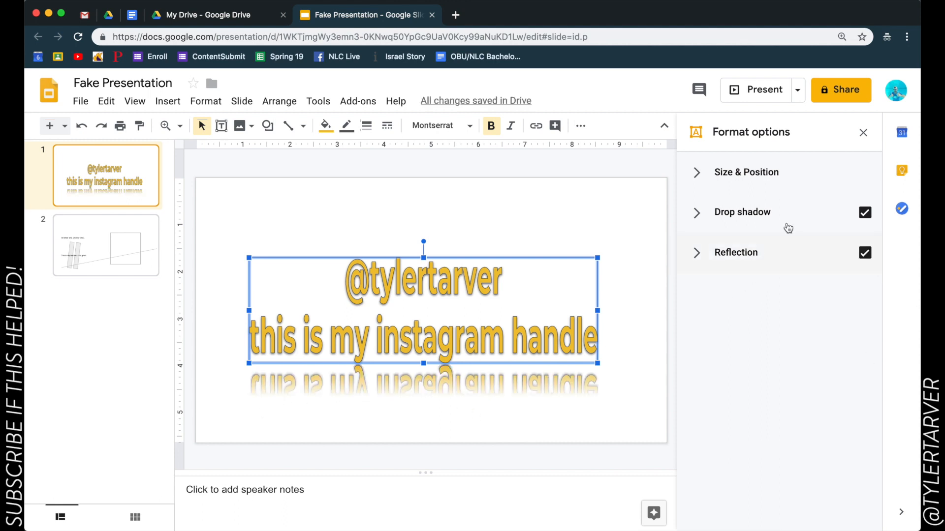
pyautogui.click(376, 206)
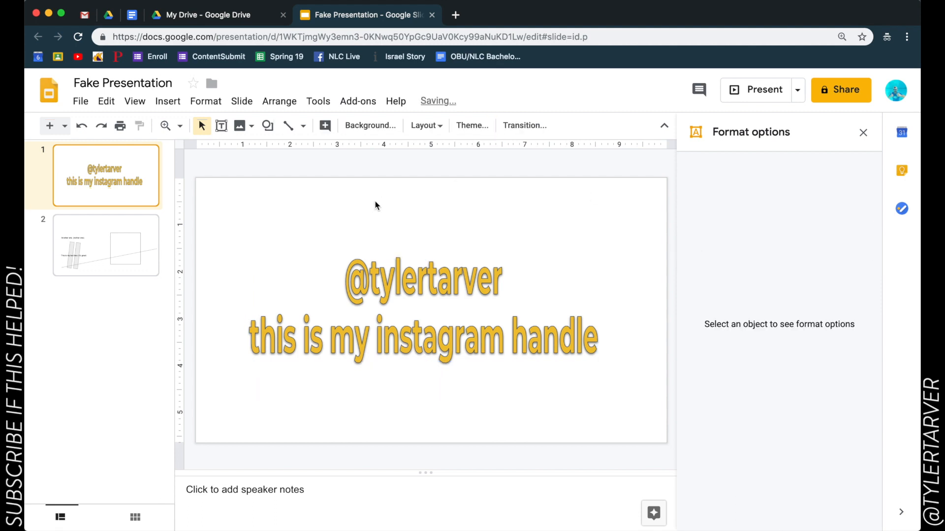